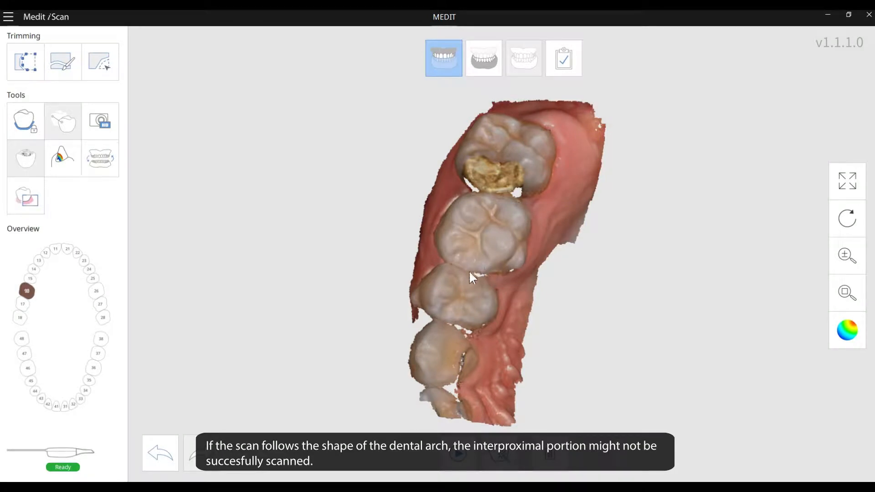
# Scan the upper molars and premolars between teeth, stop capturing, and rotate the model to inspect
pyautogui.moveTo(471, 279); pyautogui.dragTo(429, 226)
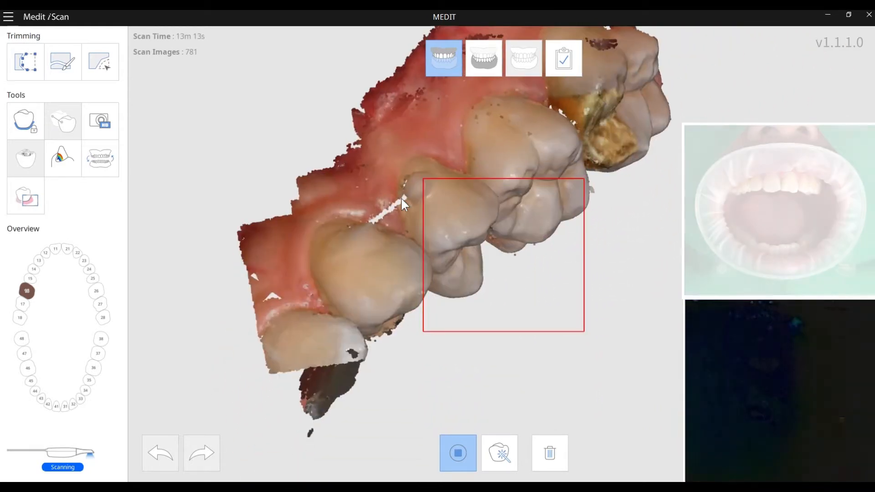
pyautogui.click(457, 453)
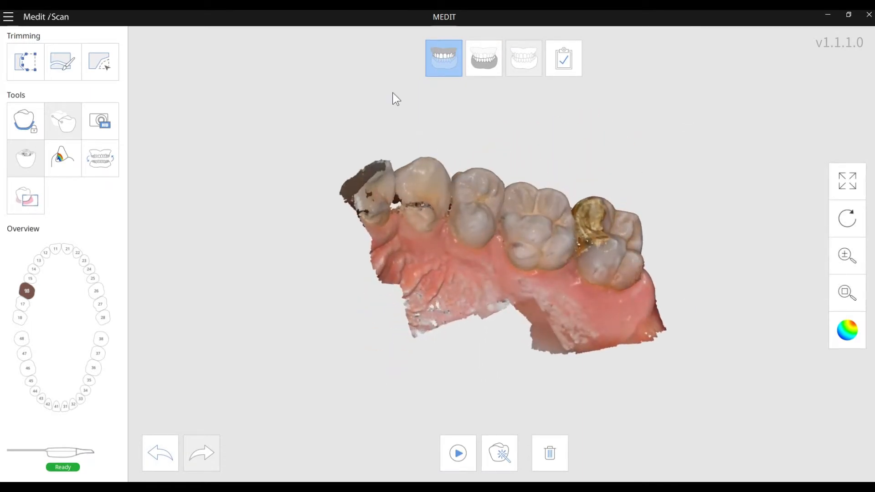
pyautogui.moveTo(393, 99); pyautogui.dragTo(525, 236)
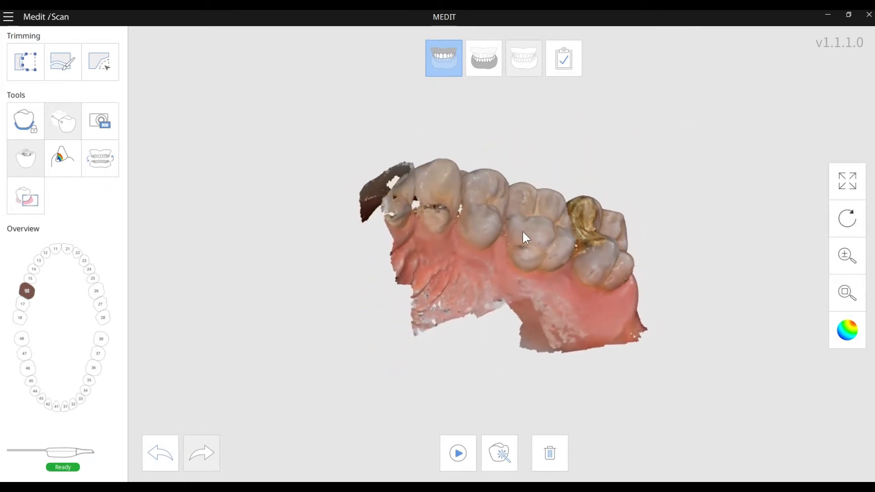